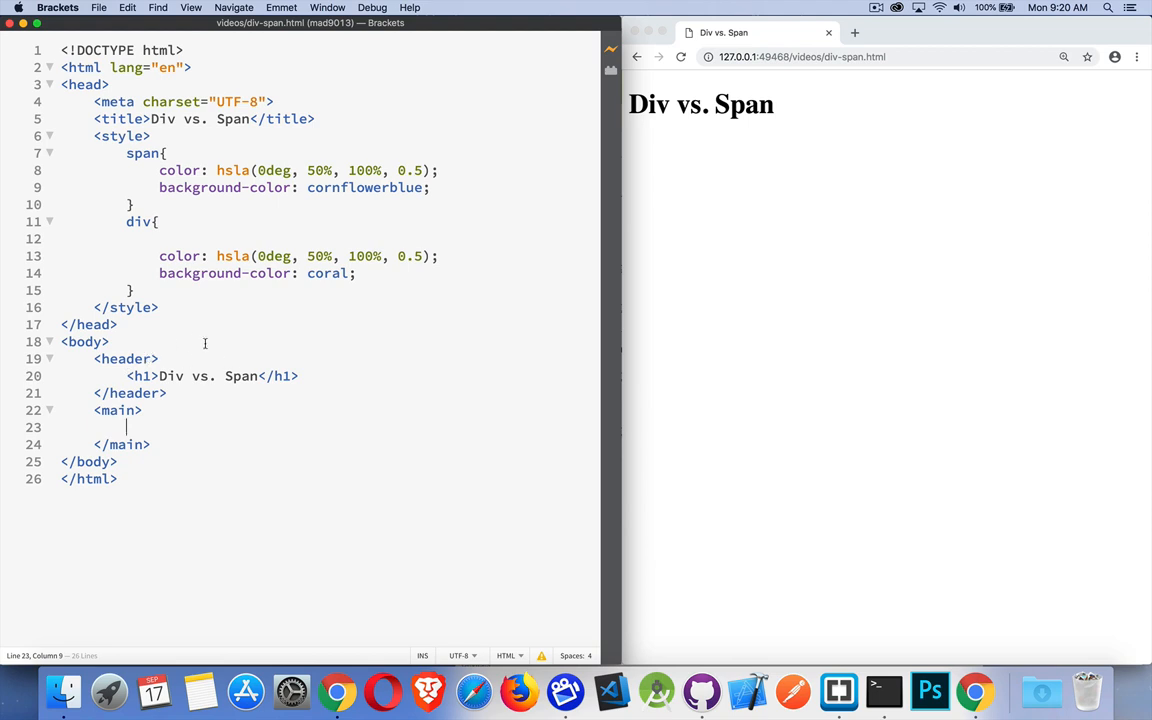
- Highlight body and heading in the preview, then replace a new empty div in main with a span
double_click(84, 341)
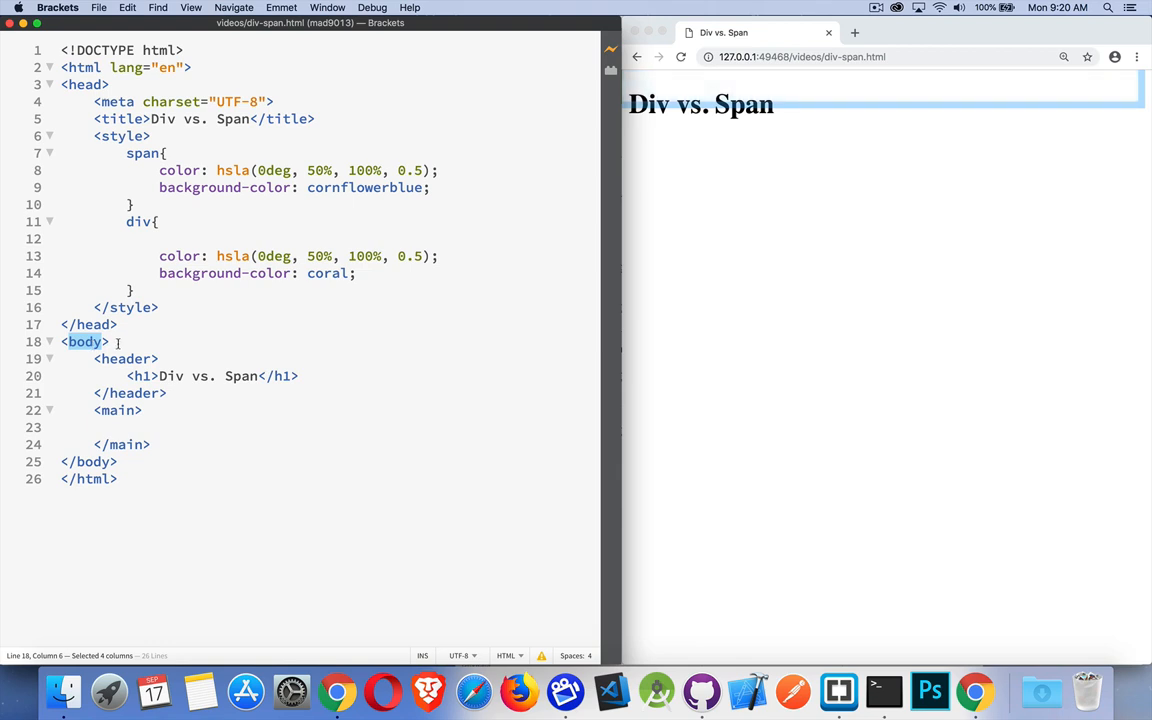
double_click(125, 358)
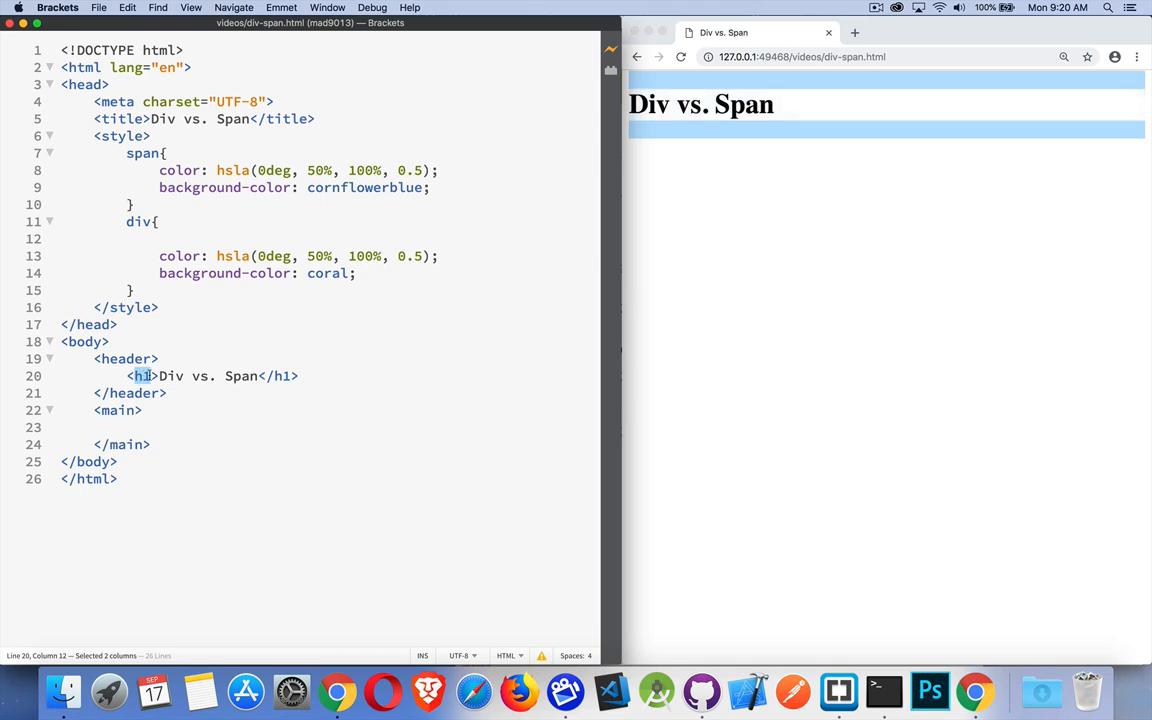
mouse_move(185, 427)
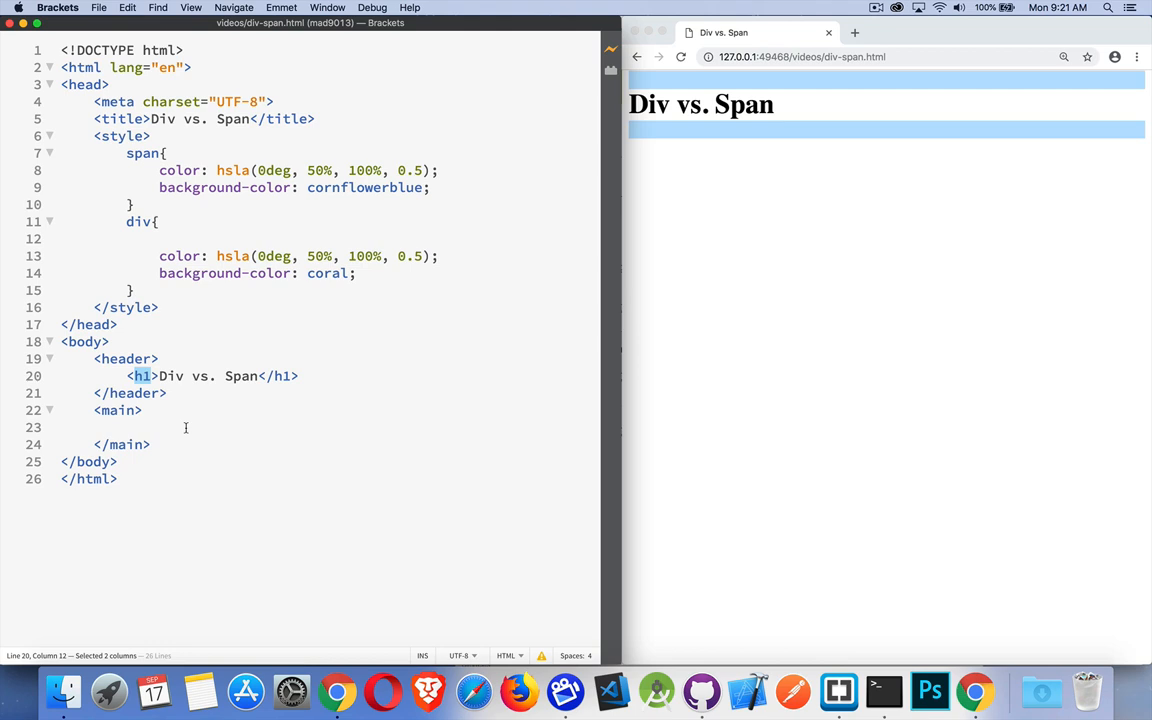
mouse_move(185, 427)
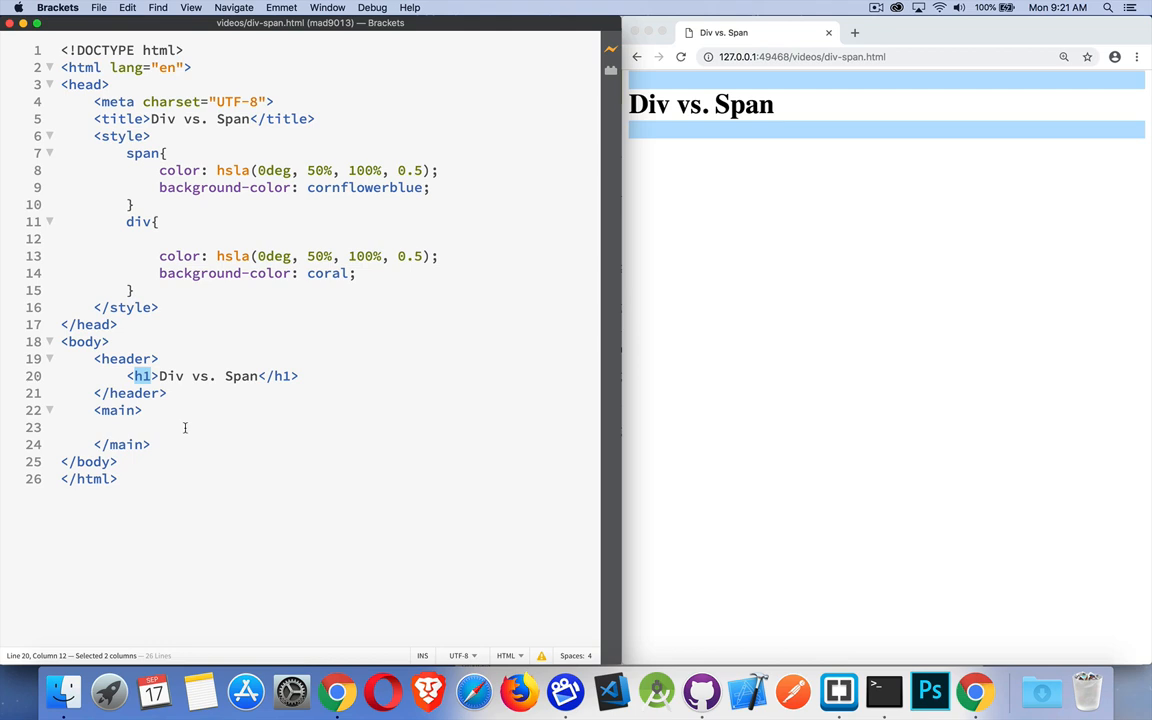
type("div></div>")
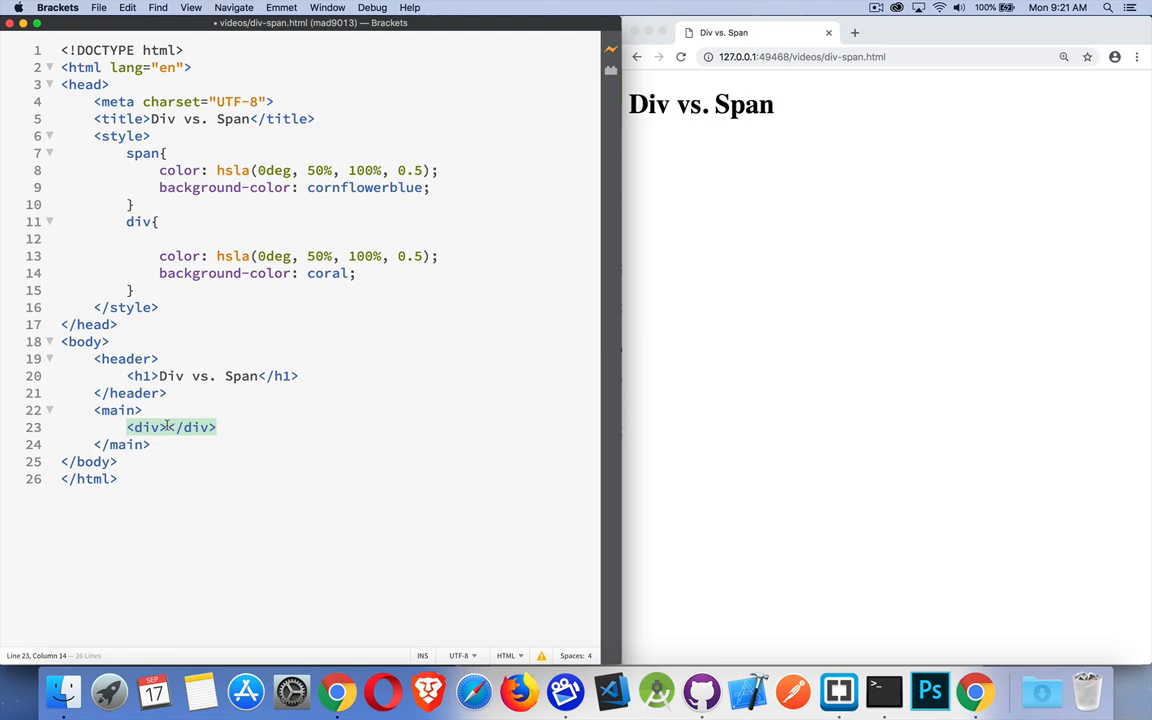
left_click_drag(126, 427, 216, 427)
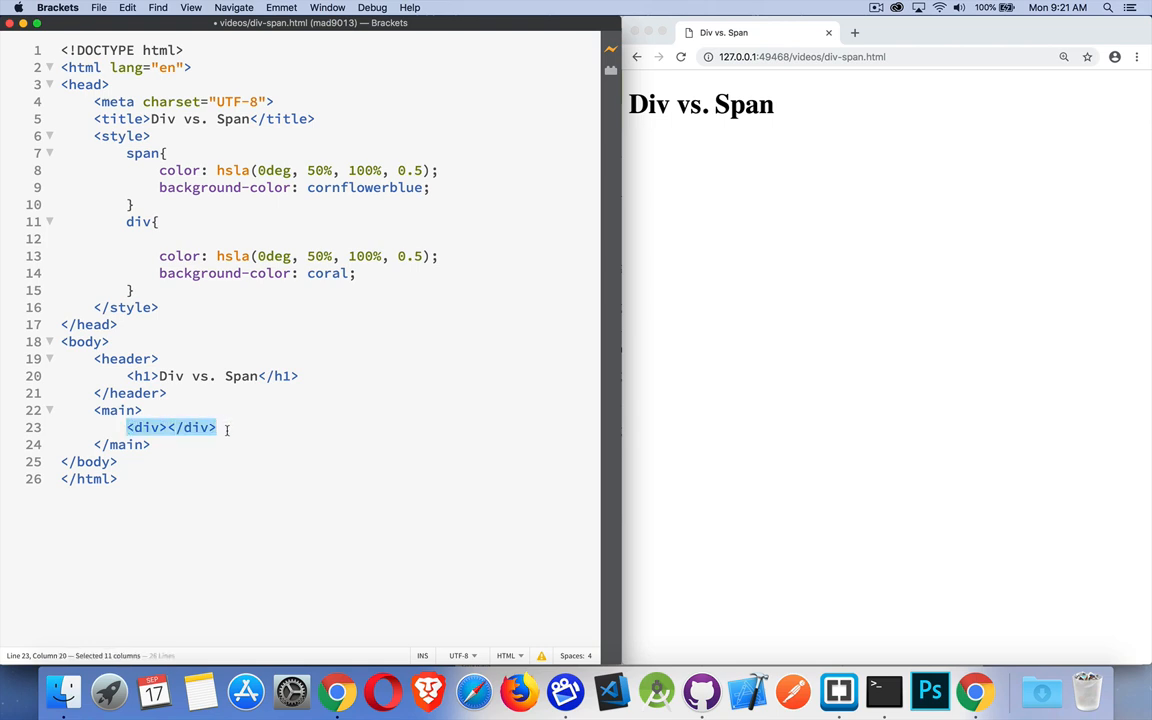
type("span></span>")
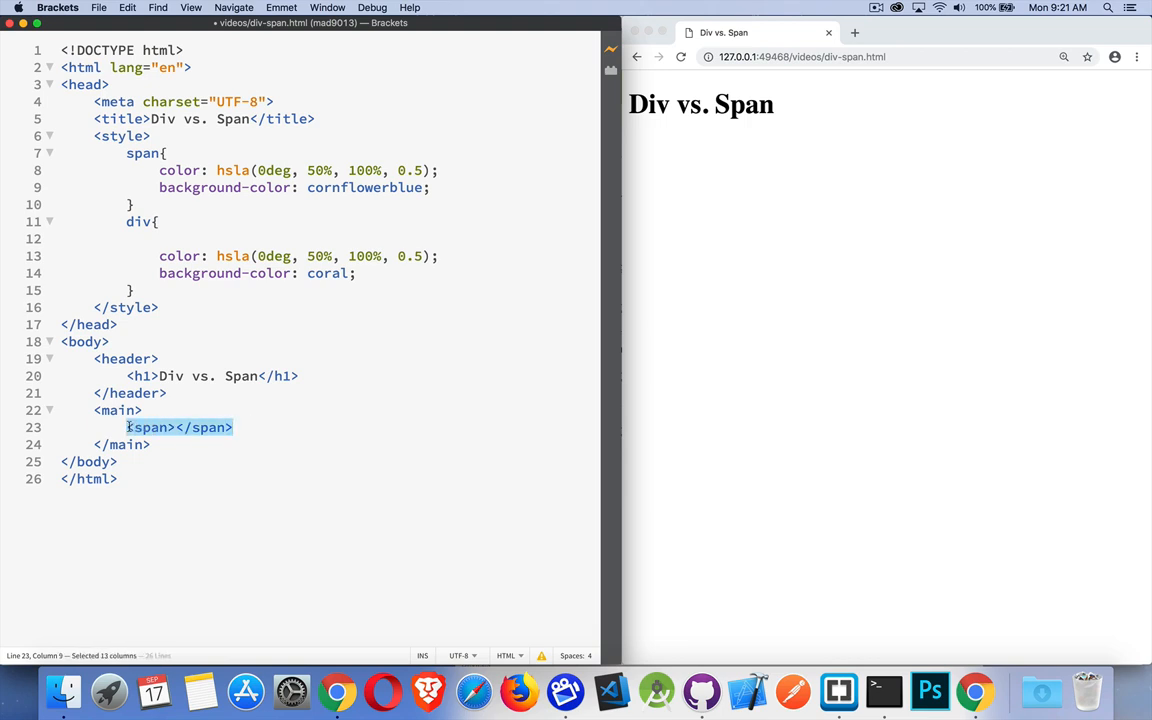
- Replace the empty span with three 'span!' spans using the Emmet abbreviation span*3>{span!}
key("Backspace")
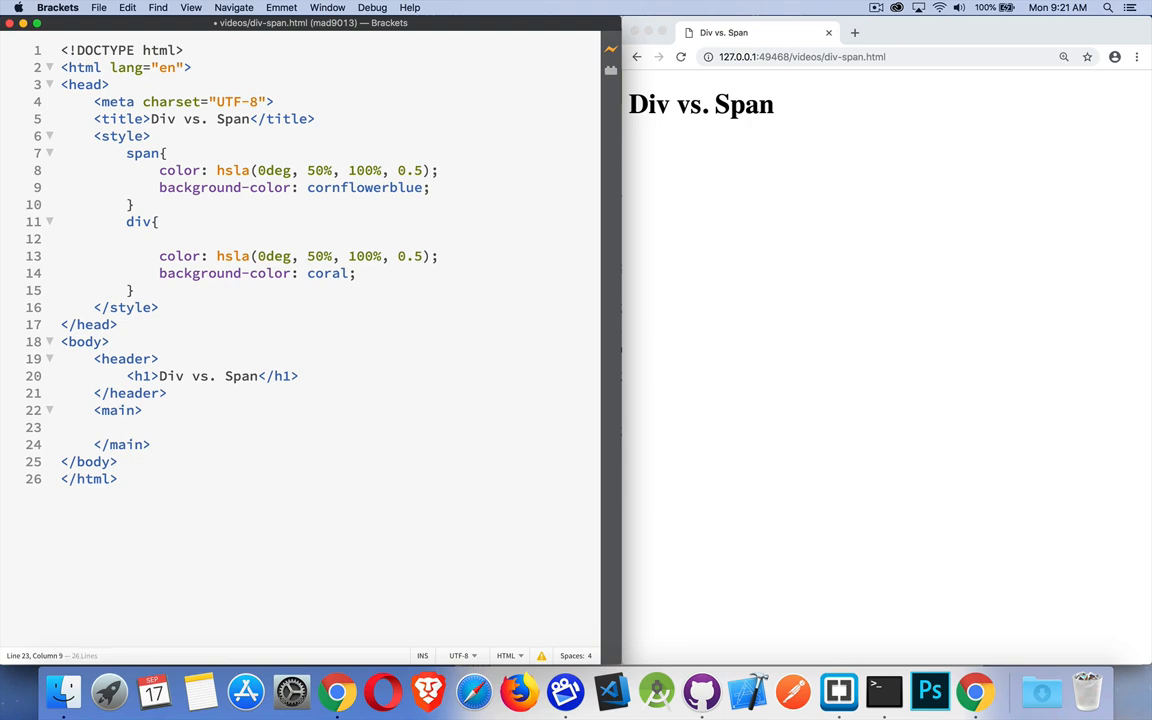
type("span")
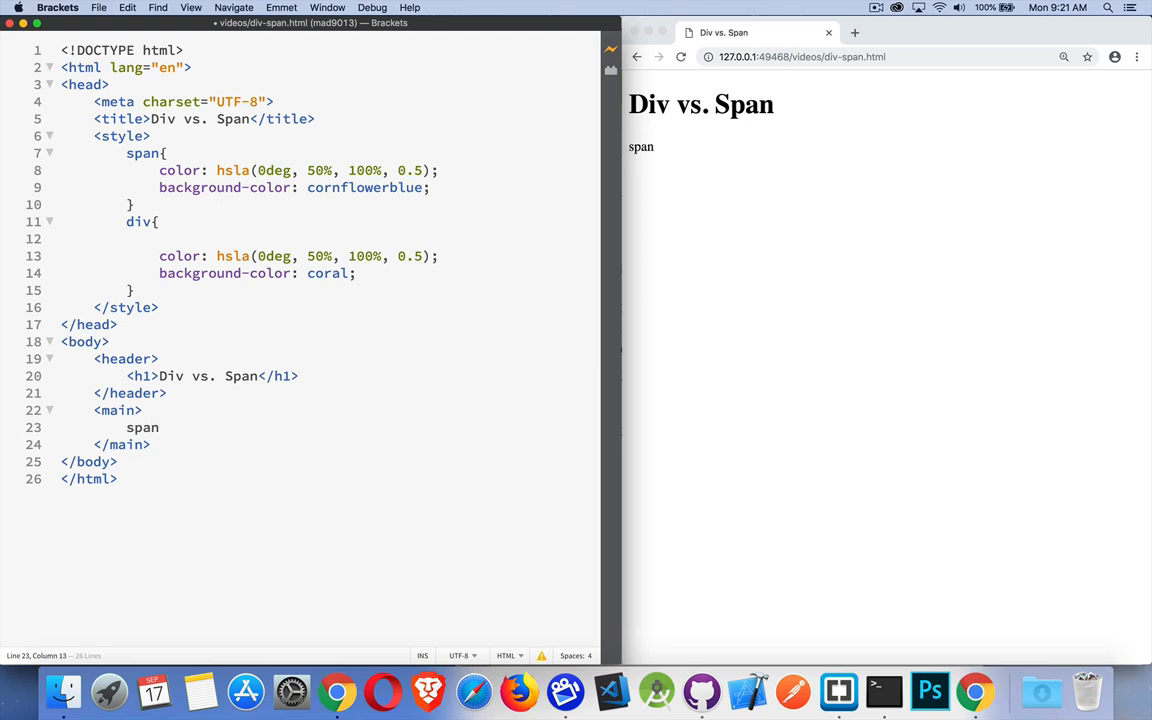
type("*3")
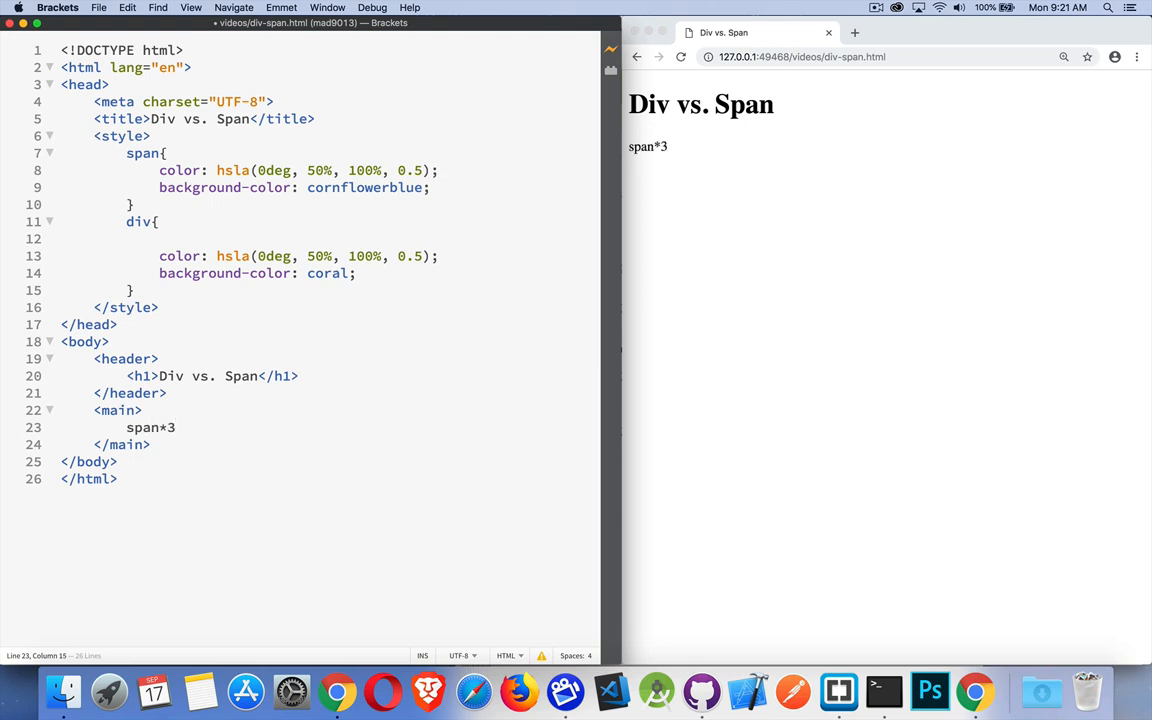
type(">{span}")
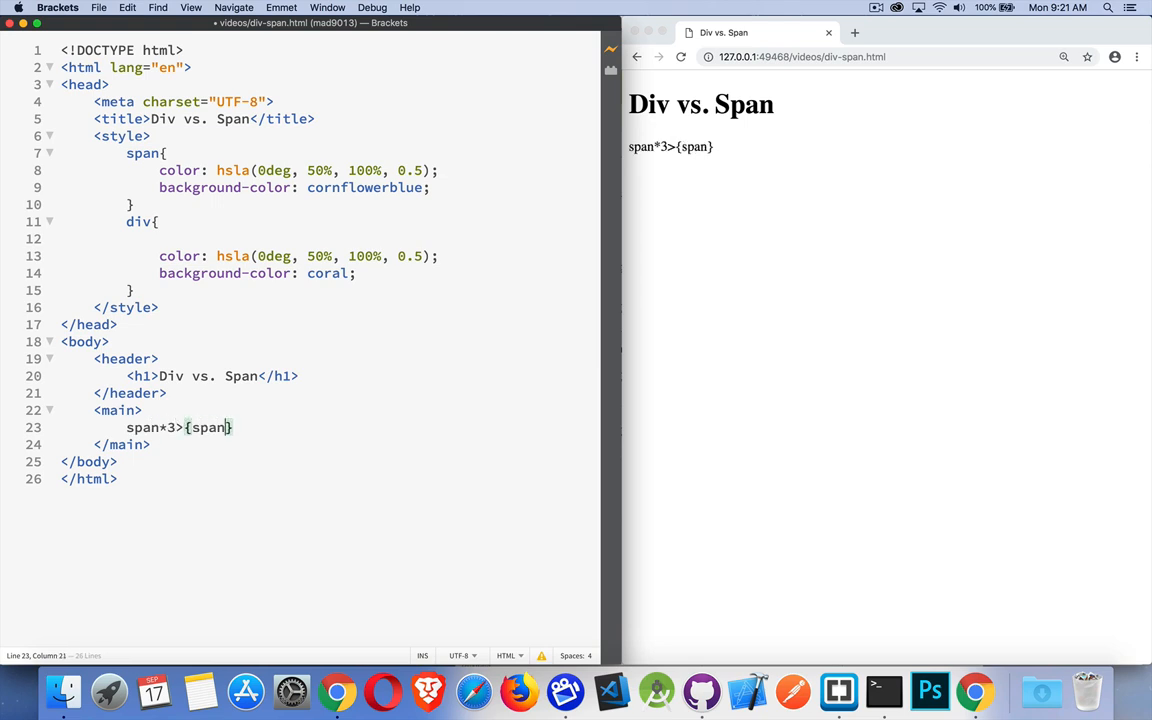
key("Tab")
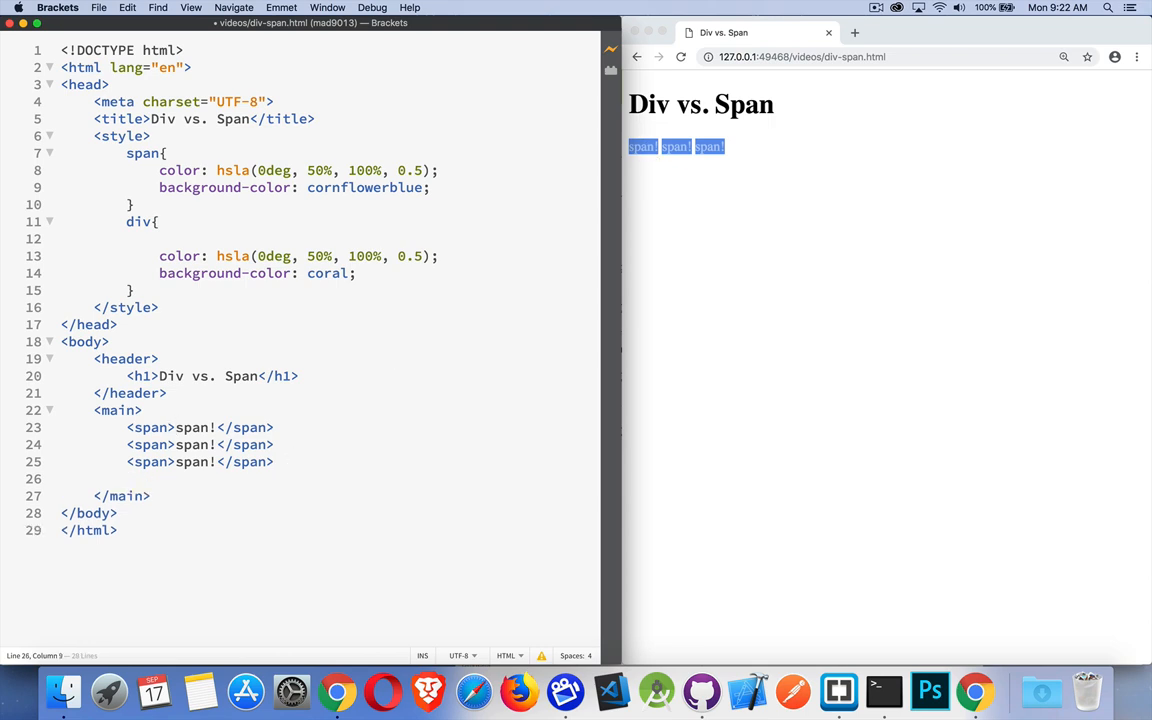
- Expand the Emmet abbreviation div*3>{div!} into three 'div!' divs below the spans
type("div*3>{div")
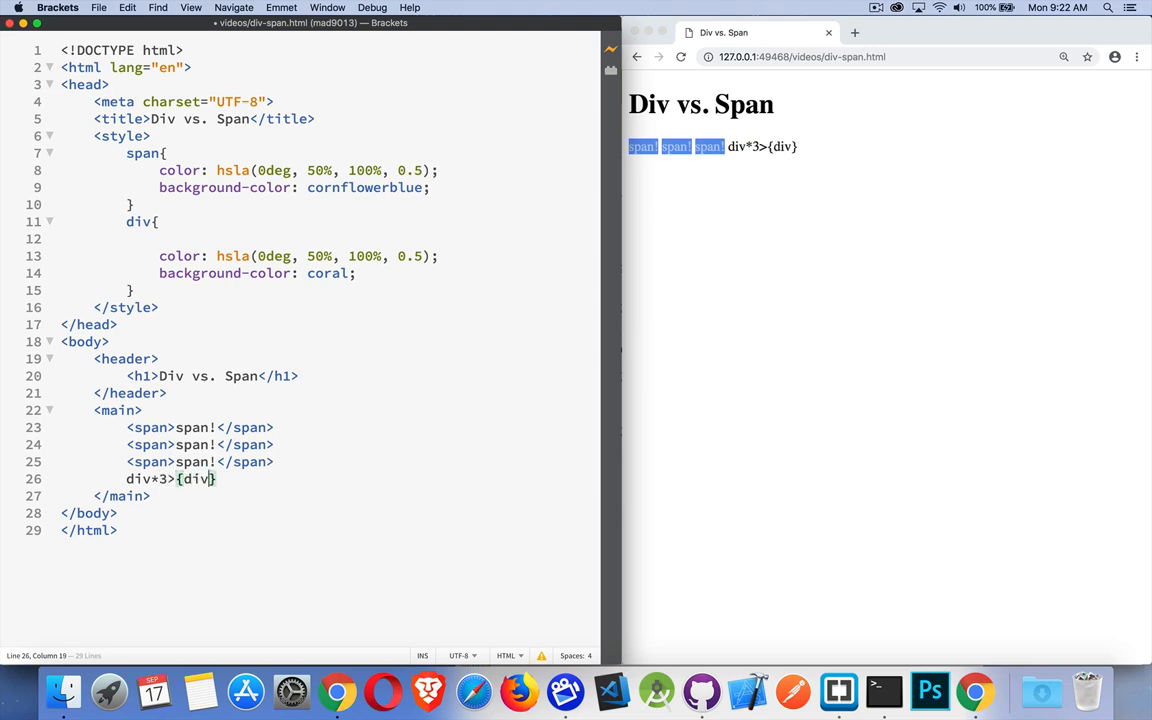
key("Tab")
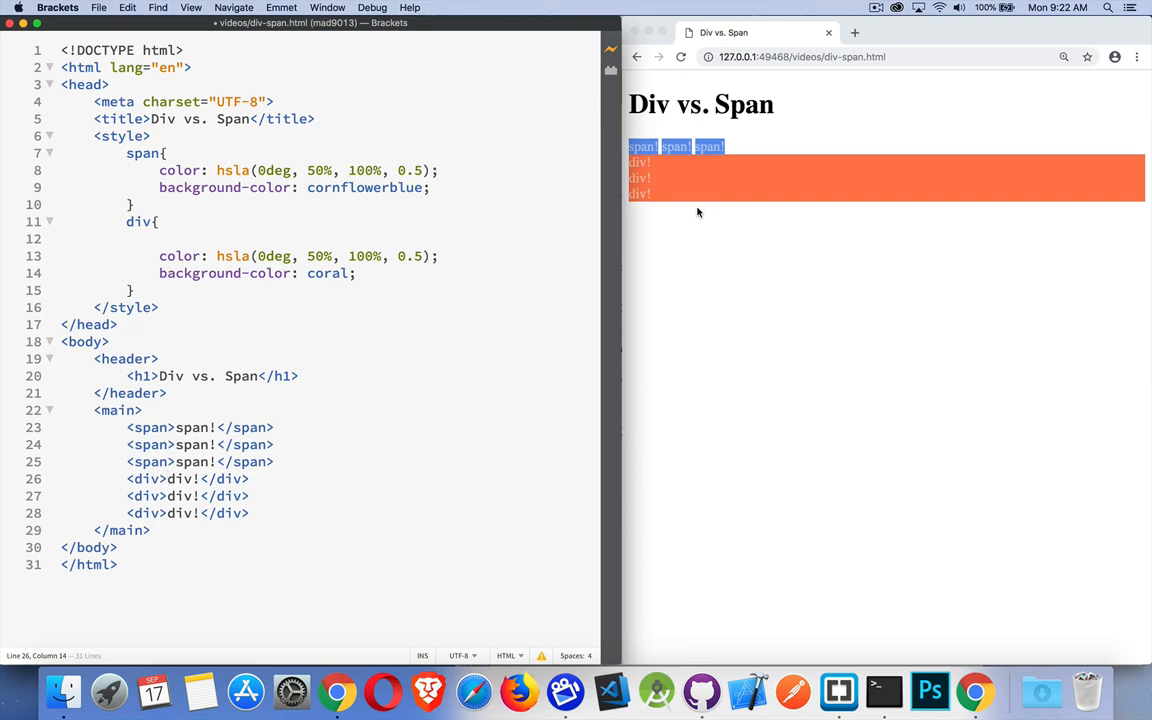
mouse_move(723, 167)
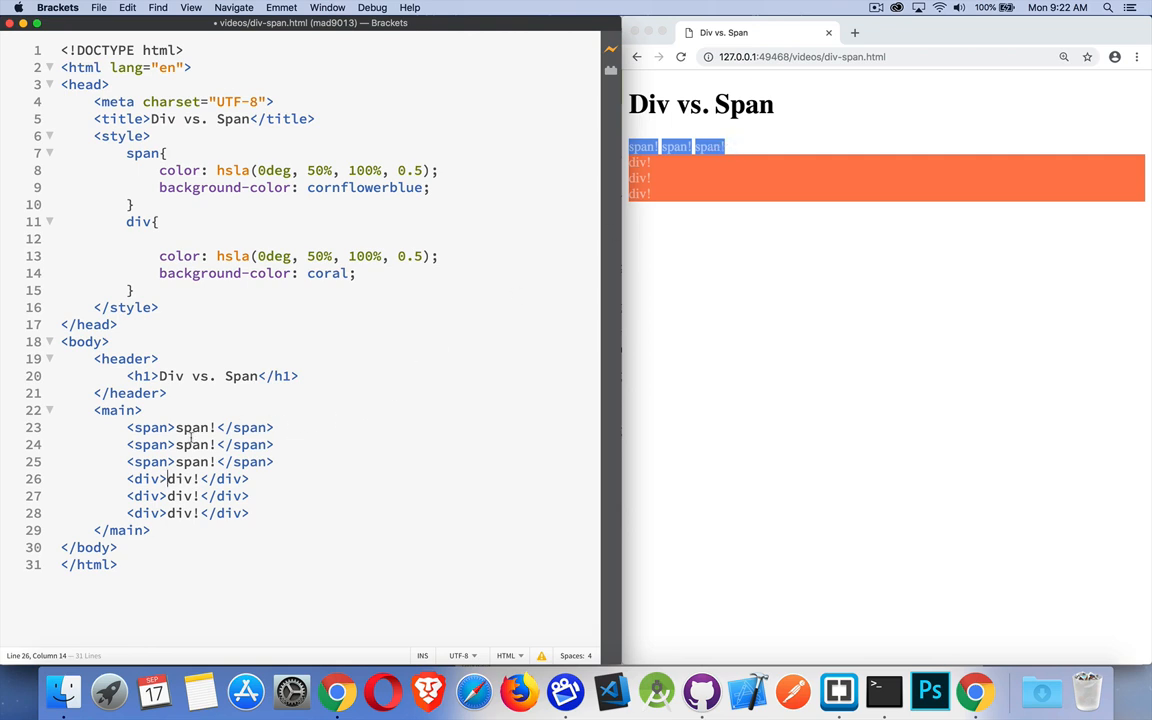
- Add an opening <p> before the first span and </p> after the third span
type("p>")
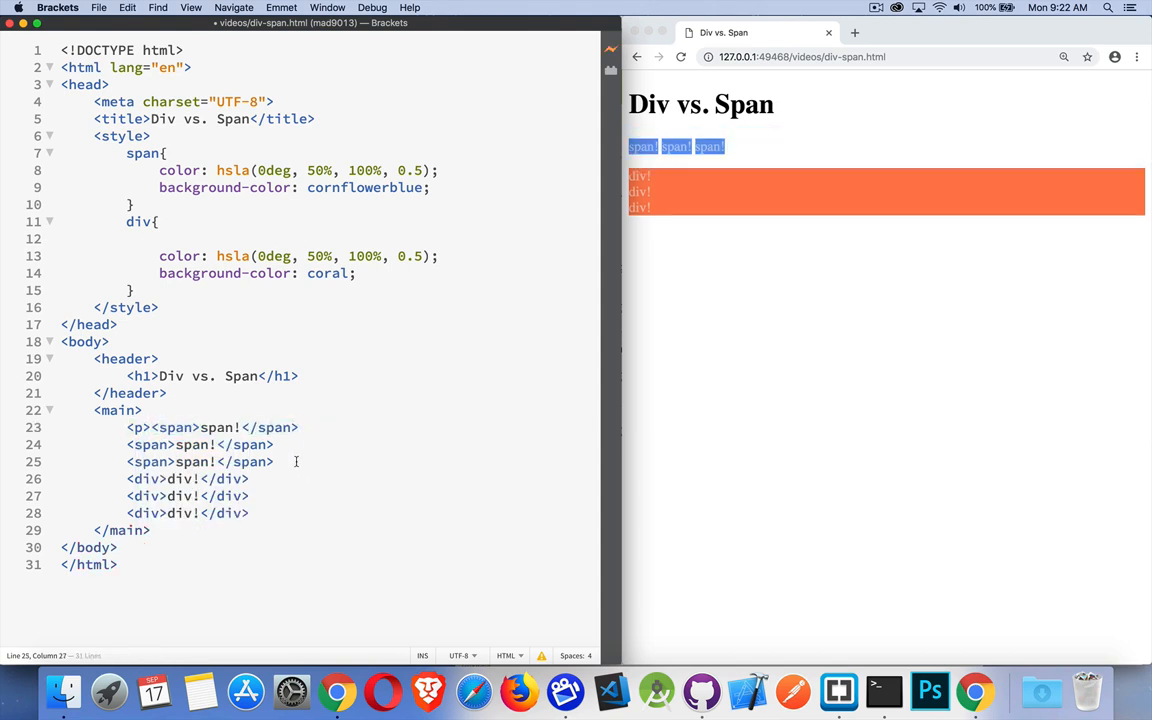
type("</p>")
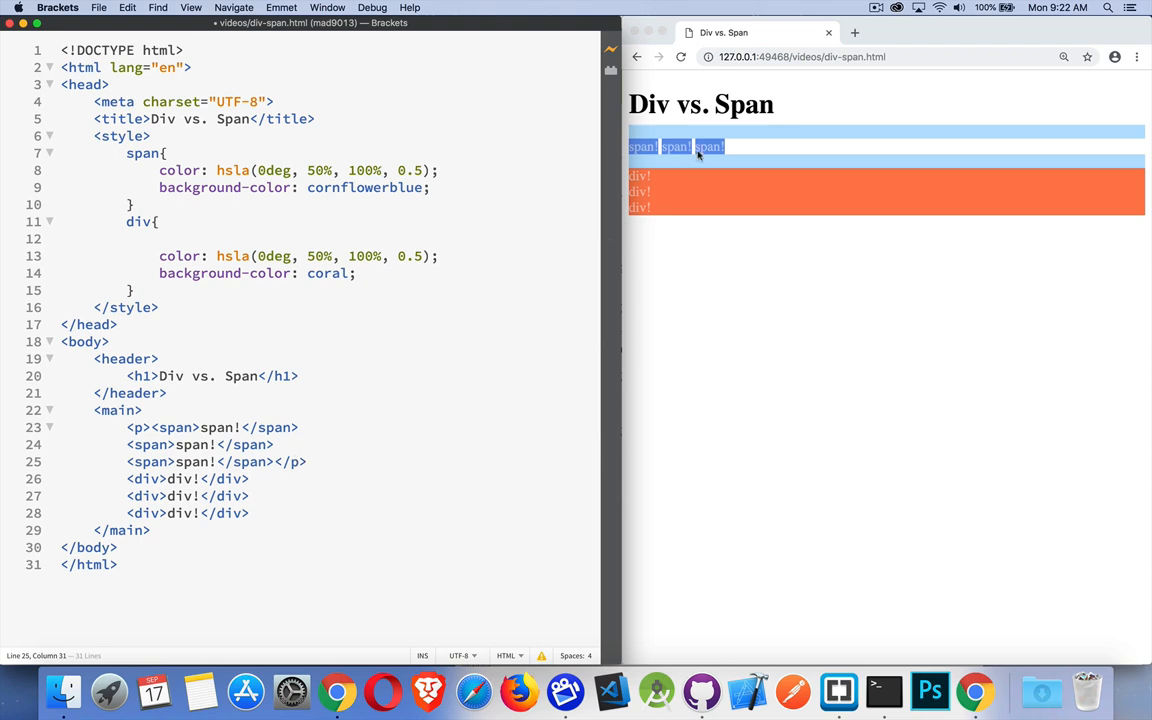
mouse_move(702, 165)
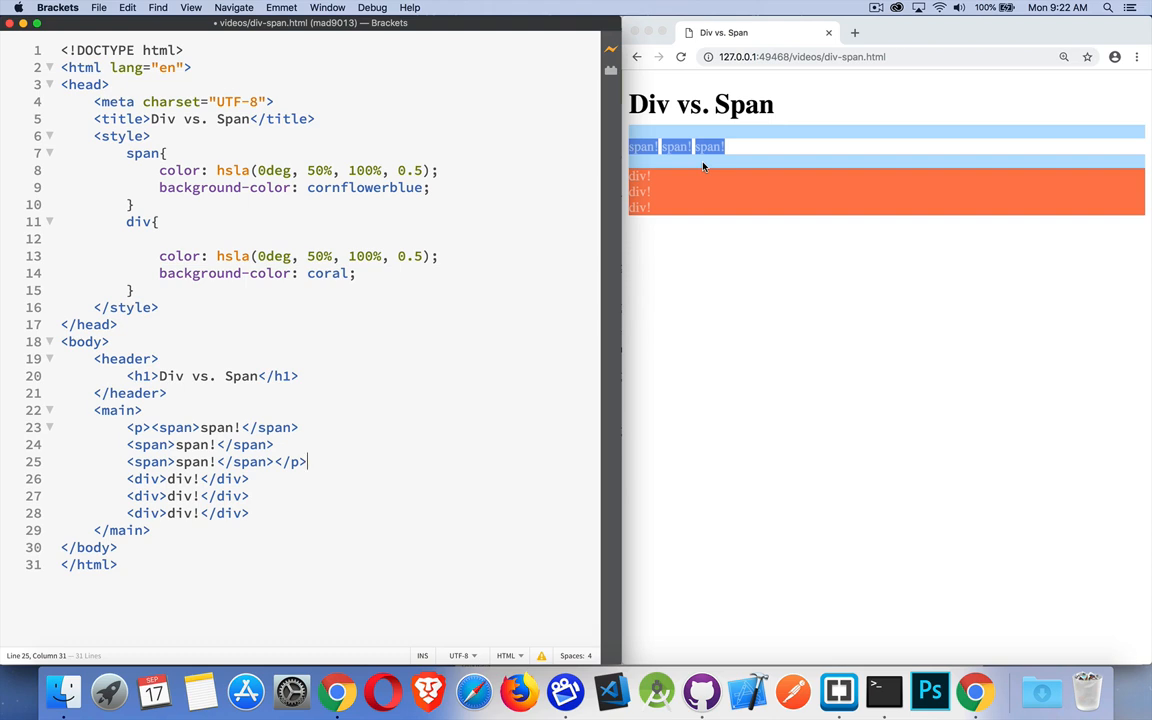
mouse_move(757, 155)
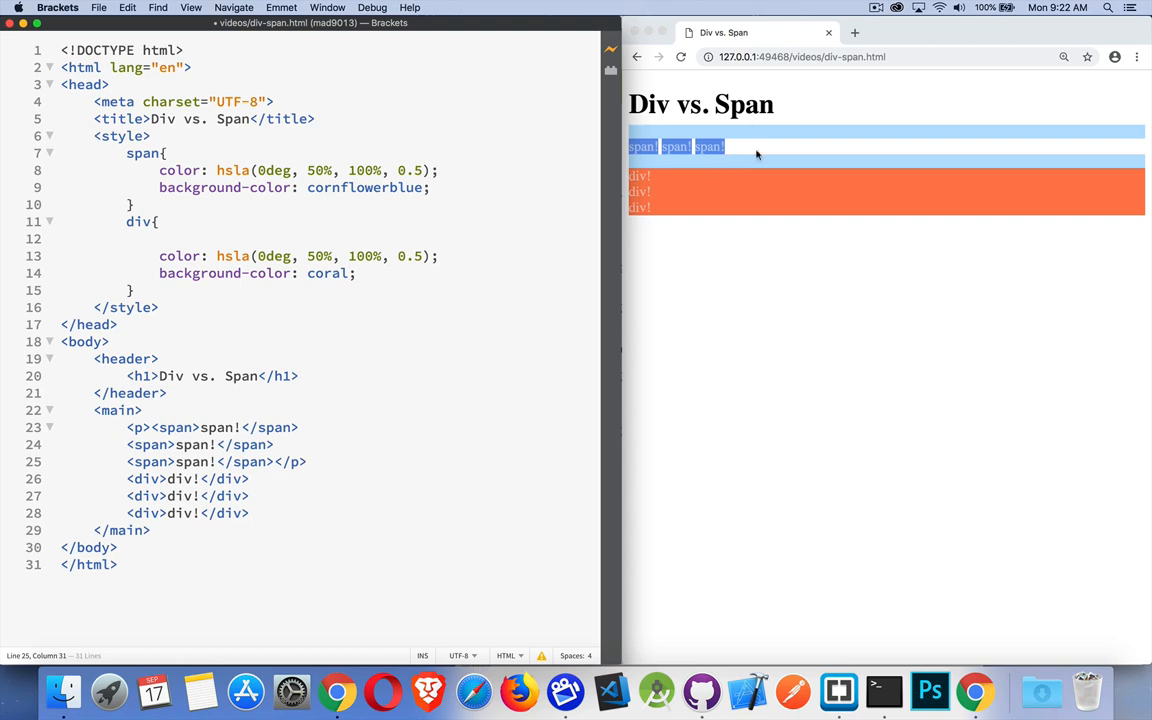
mouse_move(757, 169)
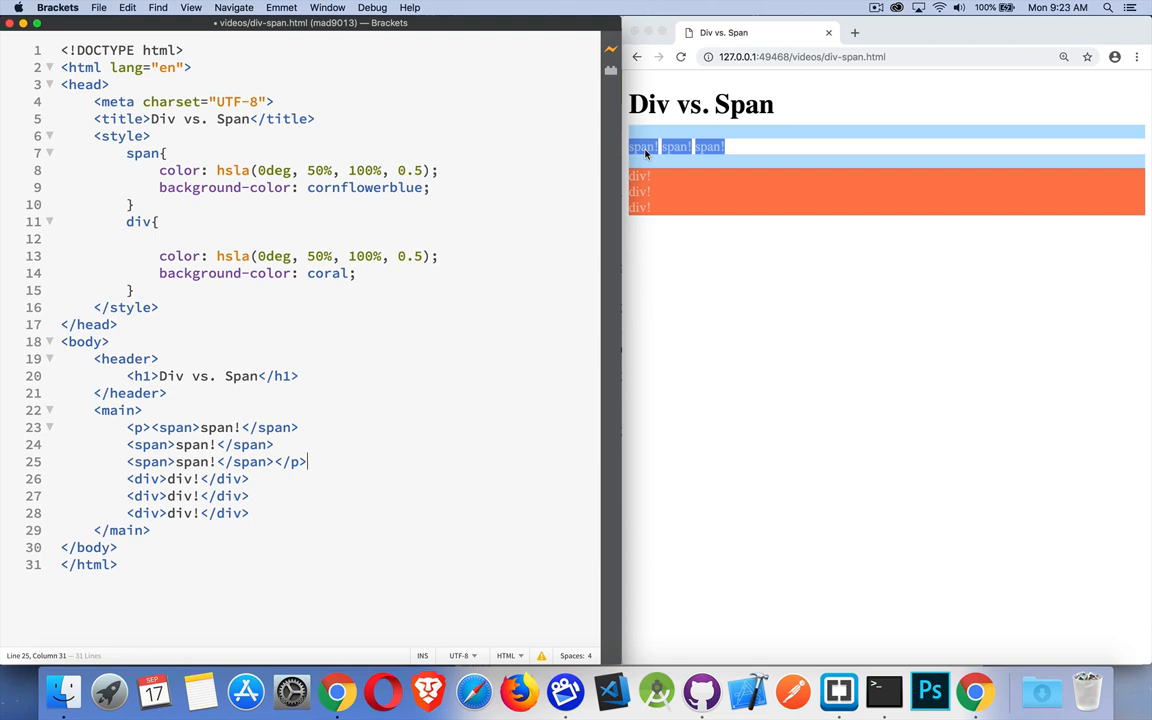
mouse_move(647, 137)
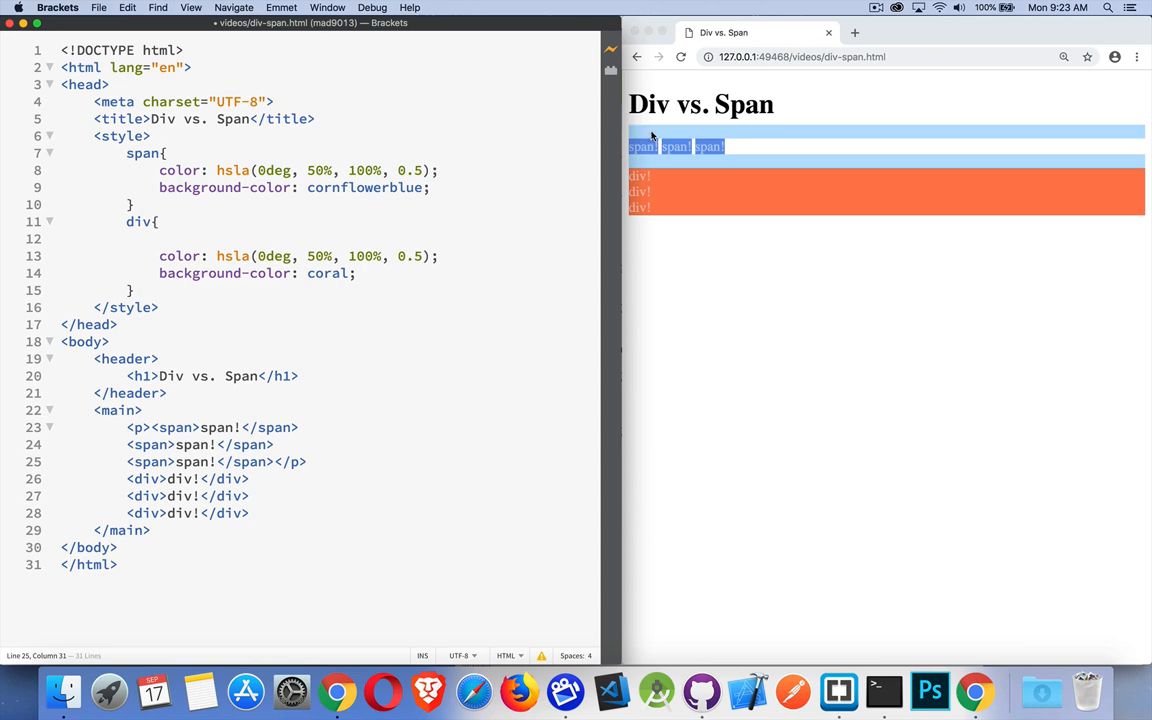
mouse_move(718, 179)
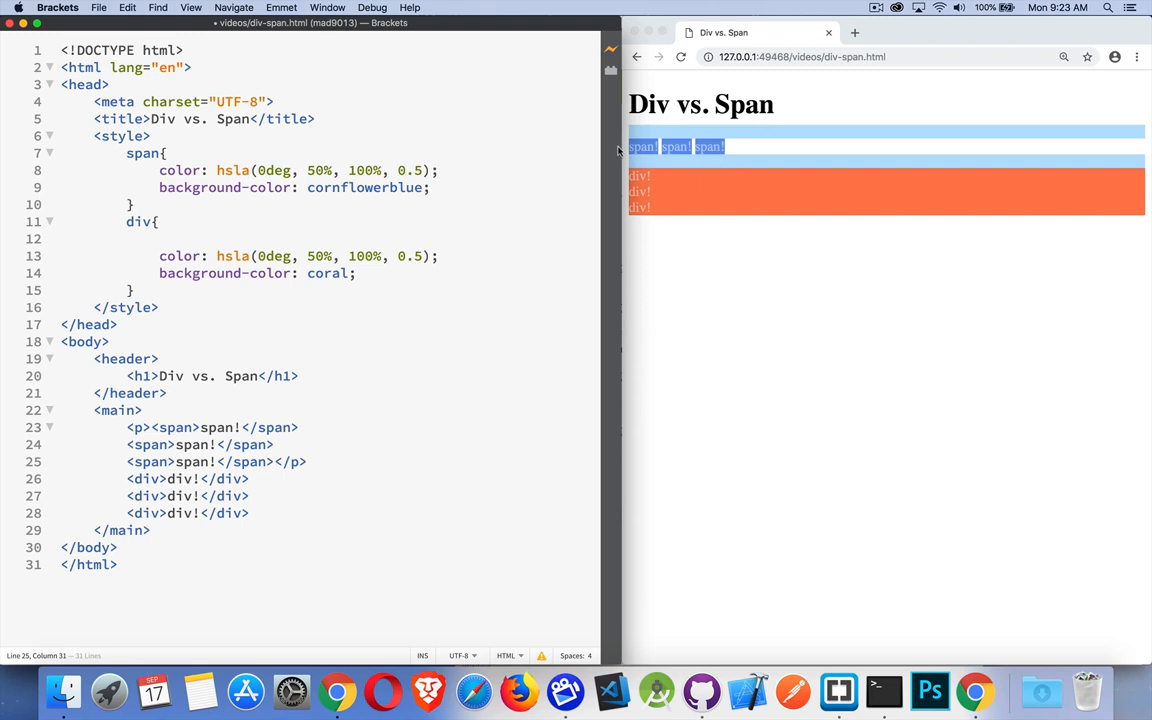
mouse_move(327, 345)
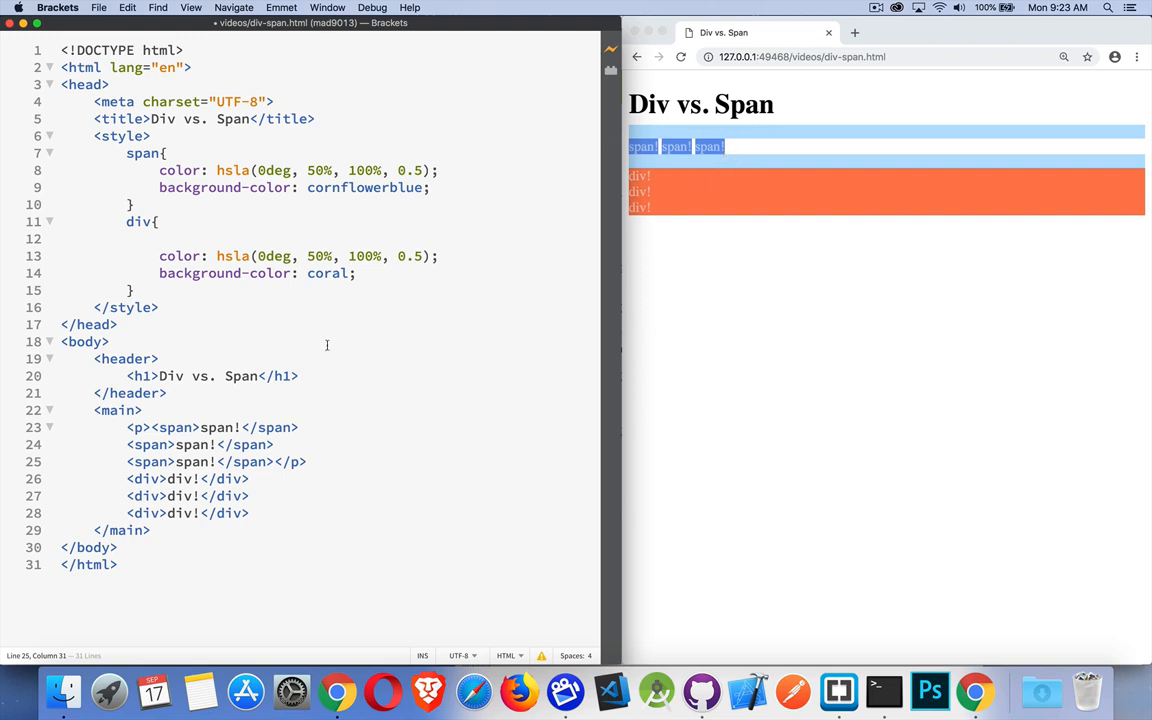
- Insert 'asdf' filler text before, between and after the three spans in the paragraph
type("asdfasdf")
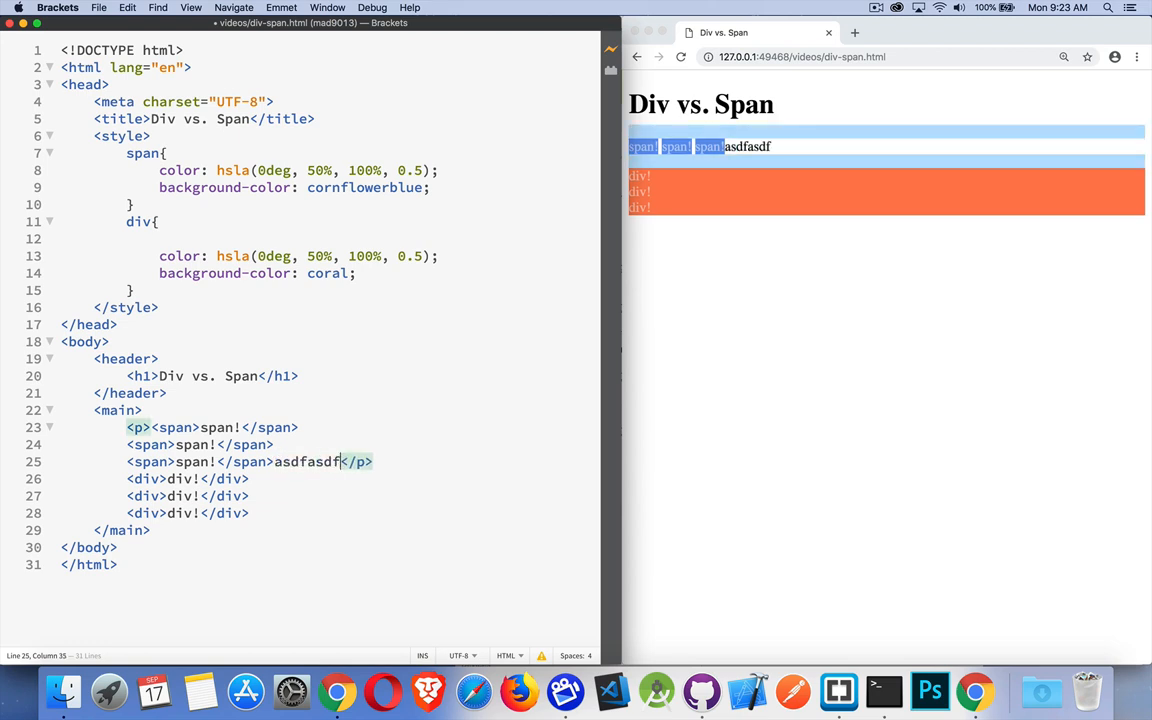
type("asdf")
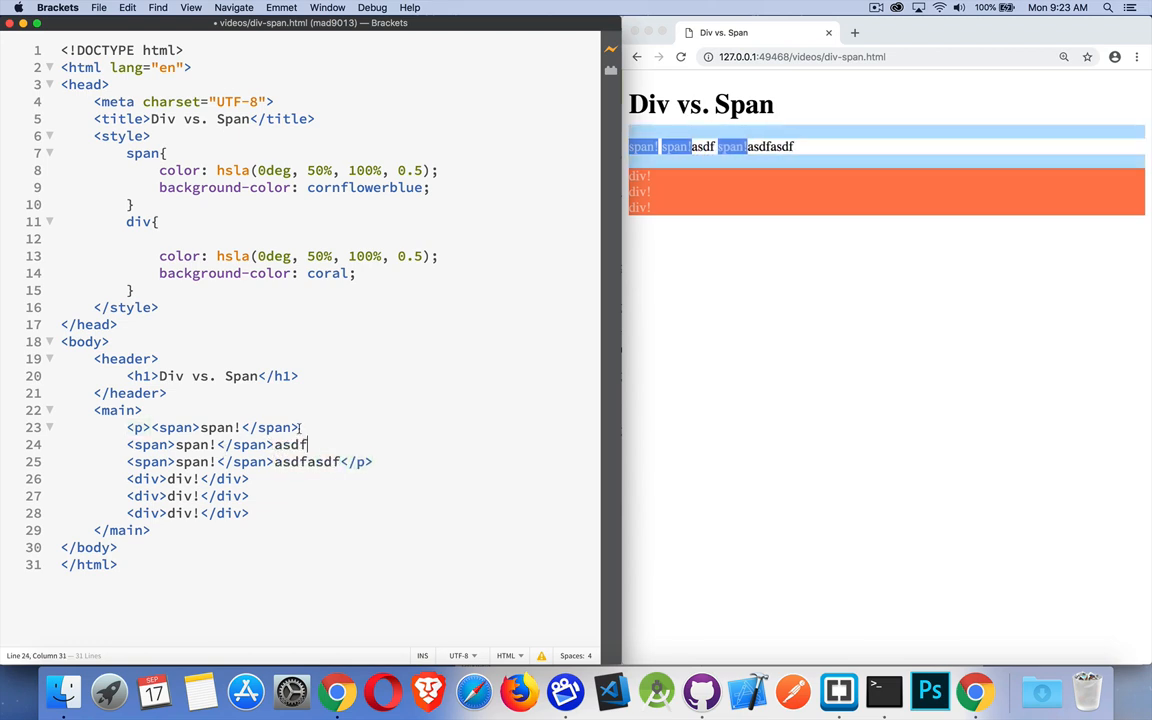
type("asdf")
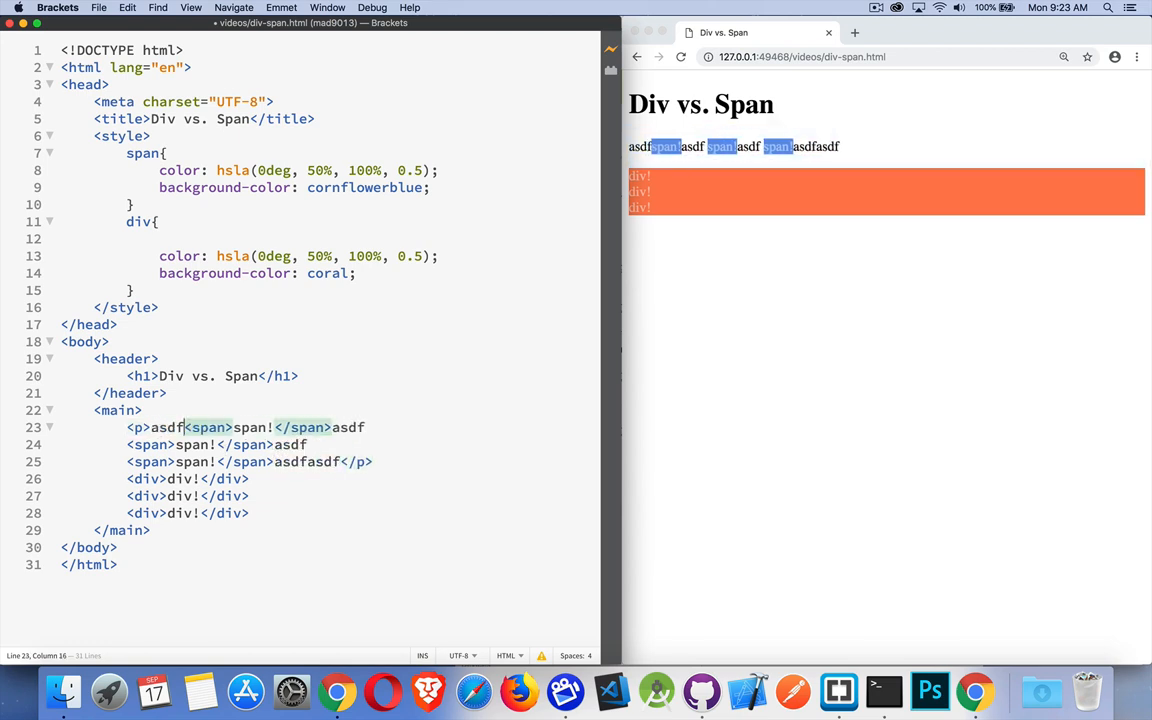